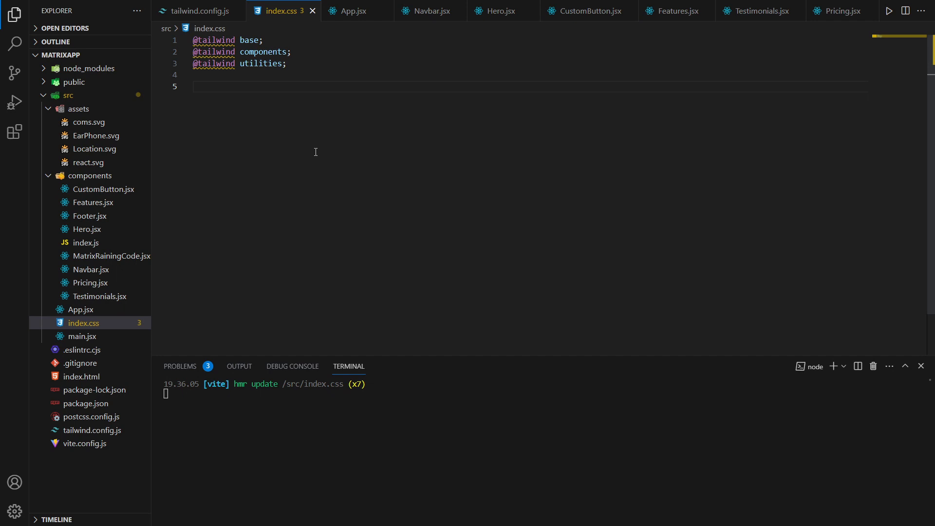
mouse_move(217, 111)
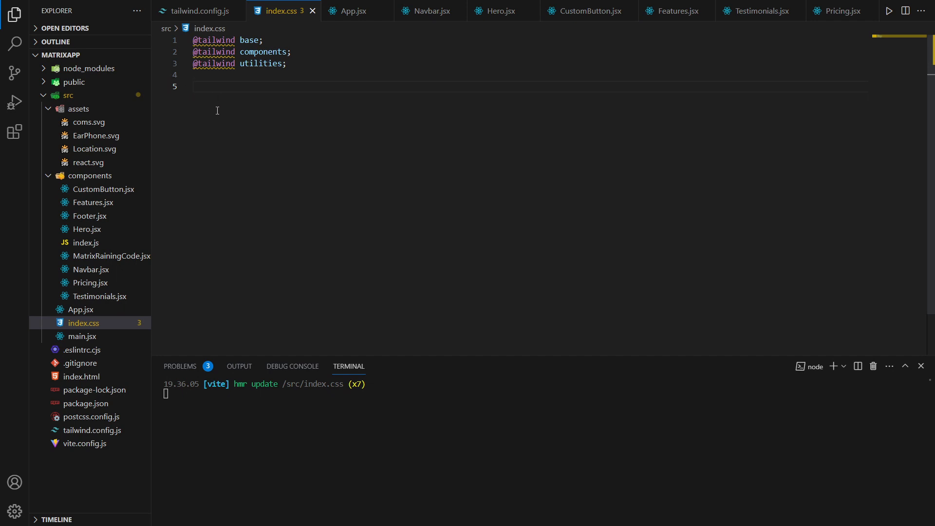
mouse_move(220, 111)
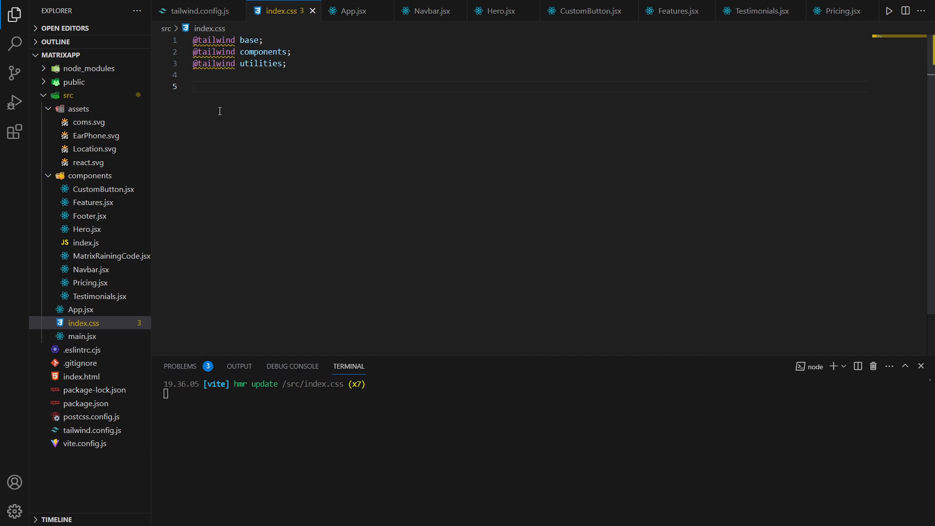
type("::-we")
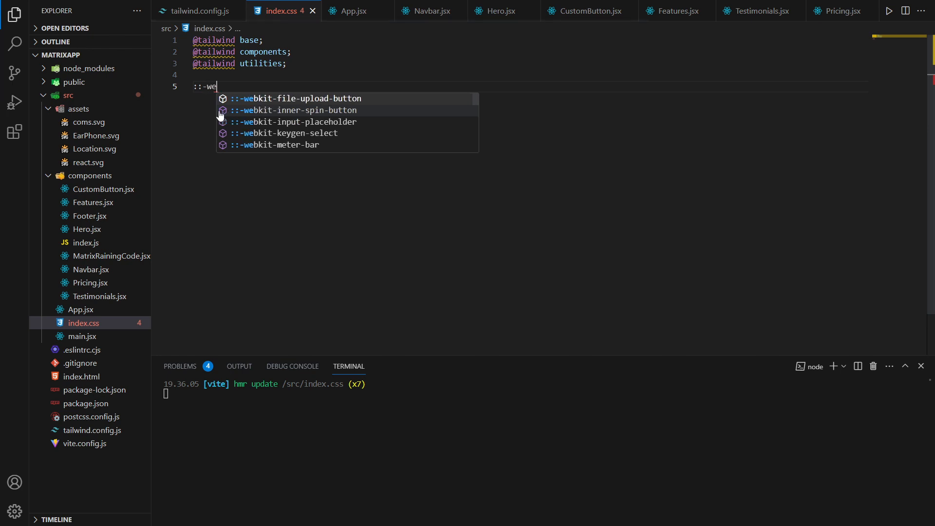
type("it")
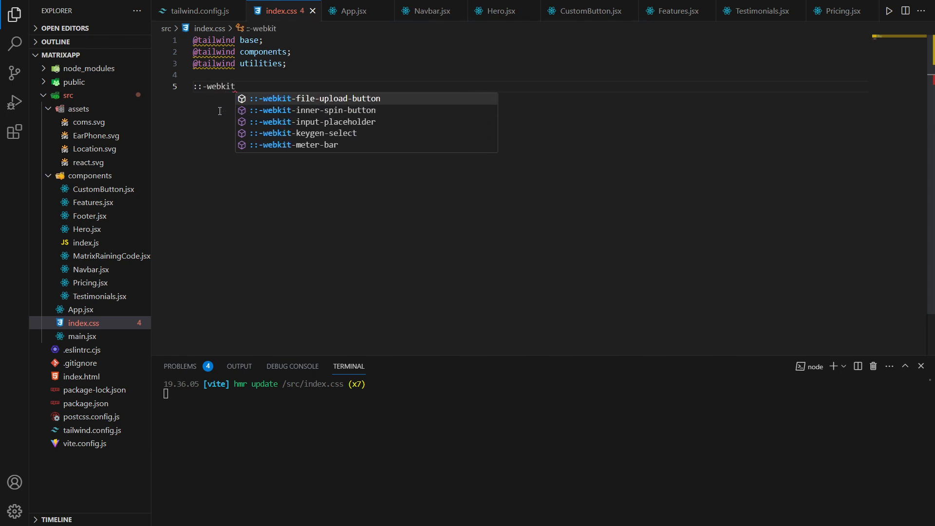
type("-scrollbar {")
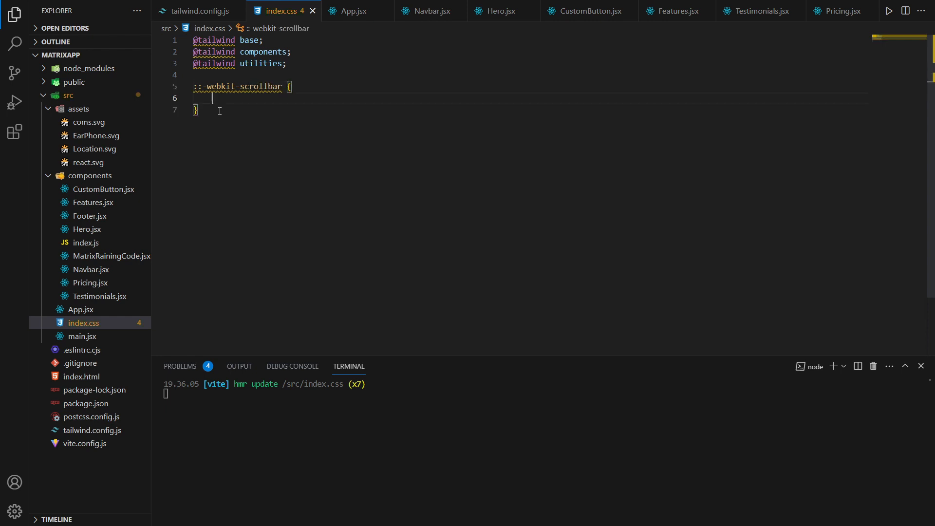
type("wod")
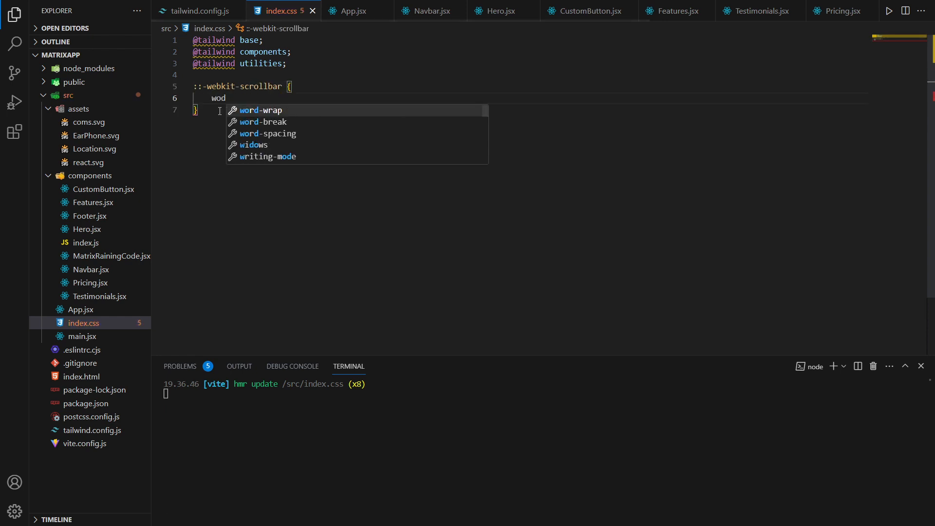
type("idth: 8;")
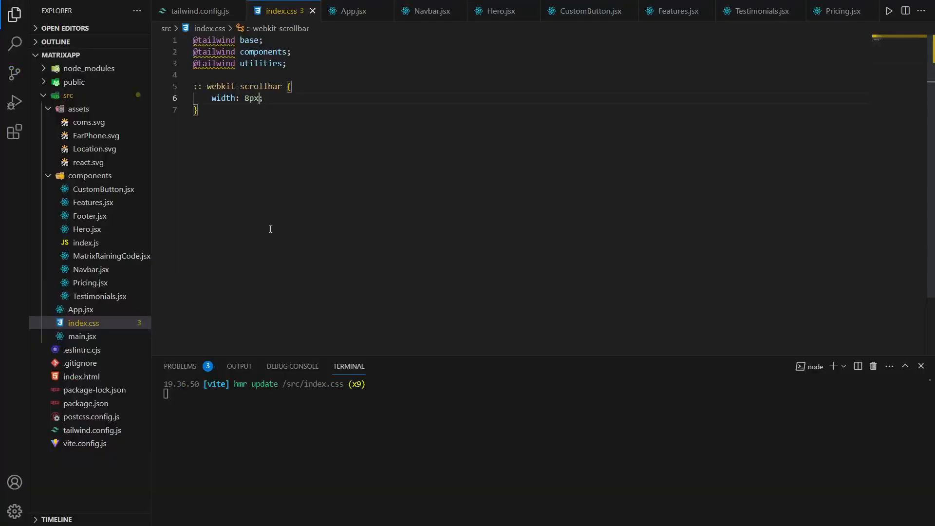
type("::-webkit")
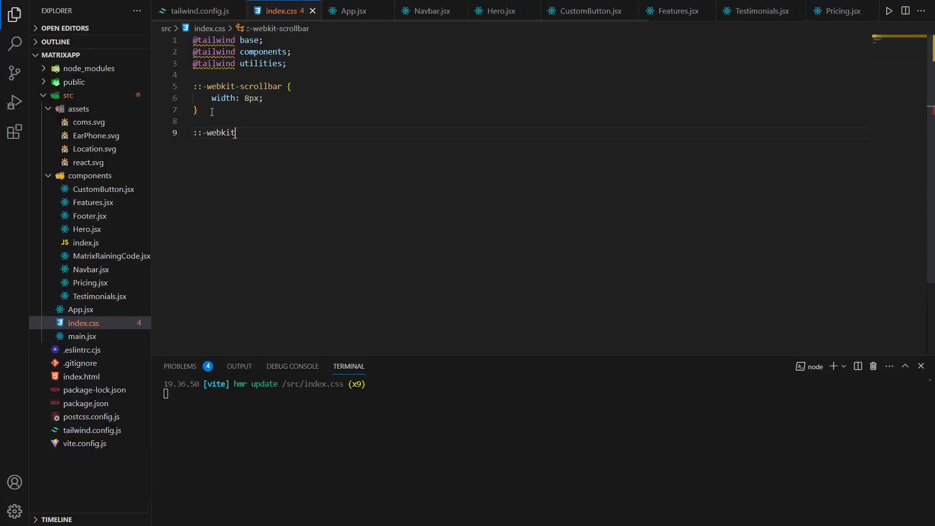
type("-scrollbar")
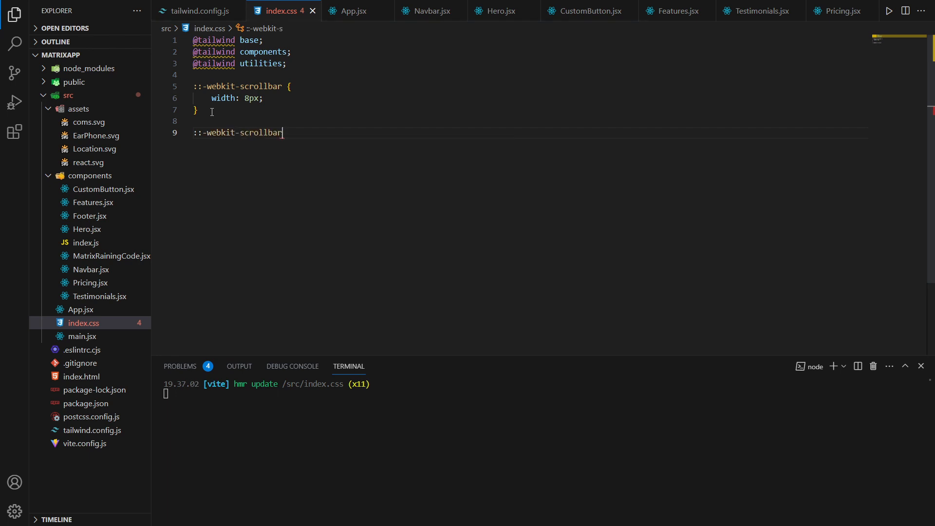
type("-track {")
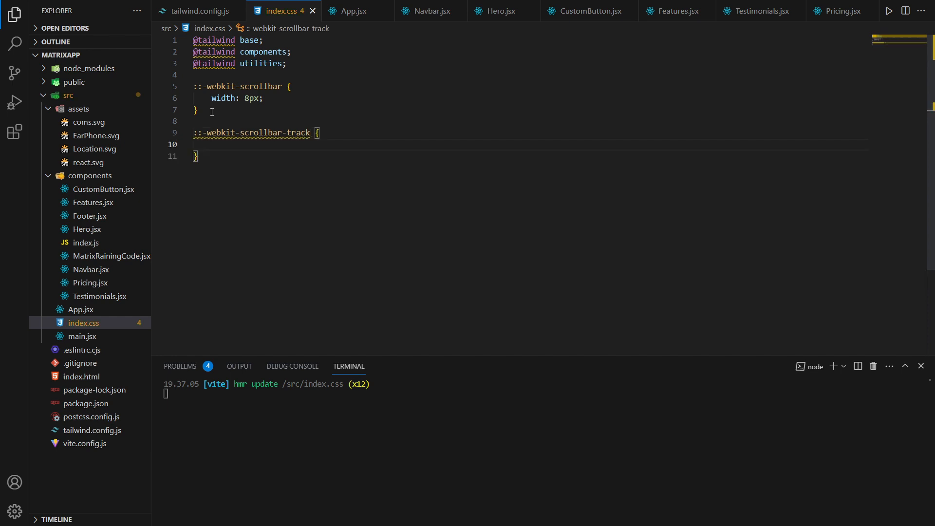
type("background: #000;")
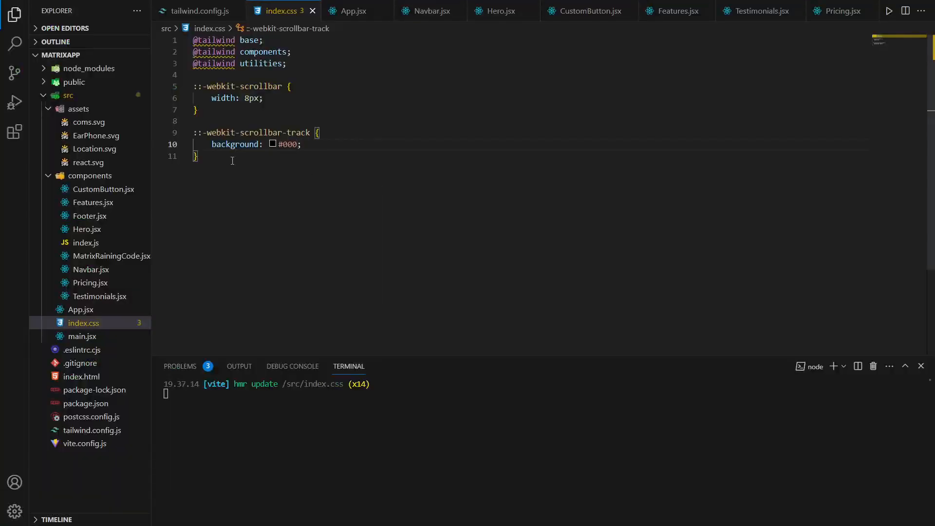
type("::-webkit-")
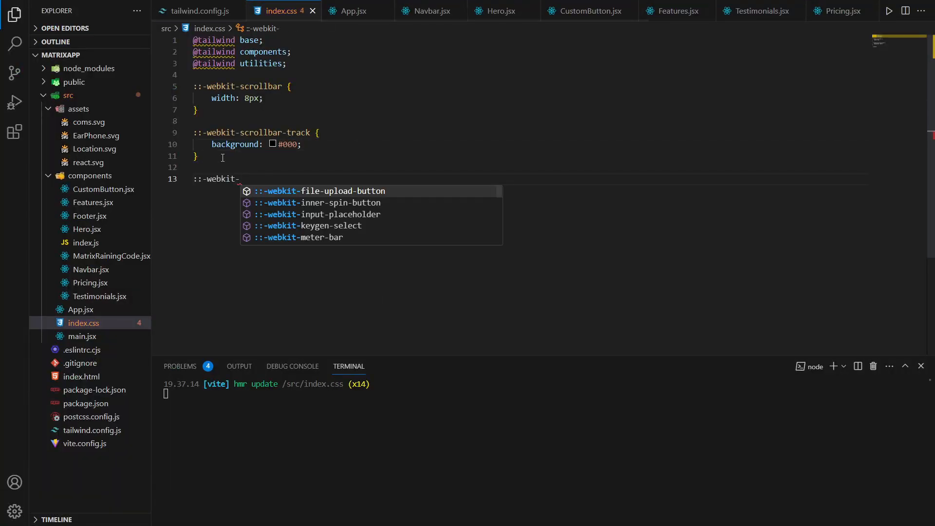
type("scrollbar-t")
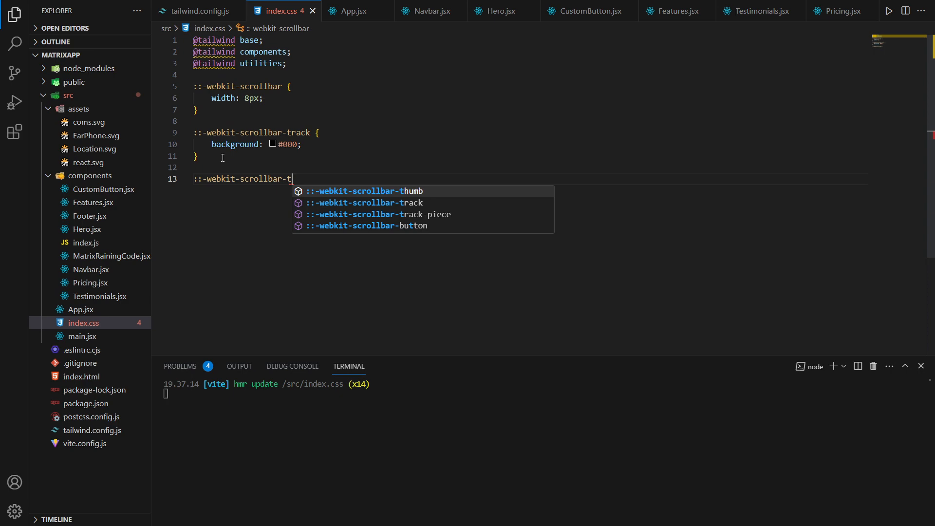
type("humb {")
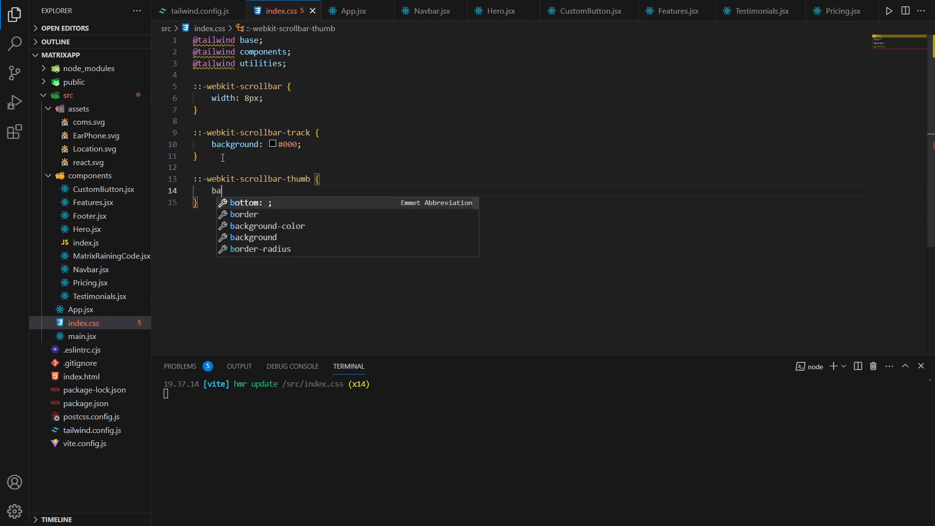
type("ckground: #;")
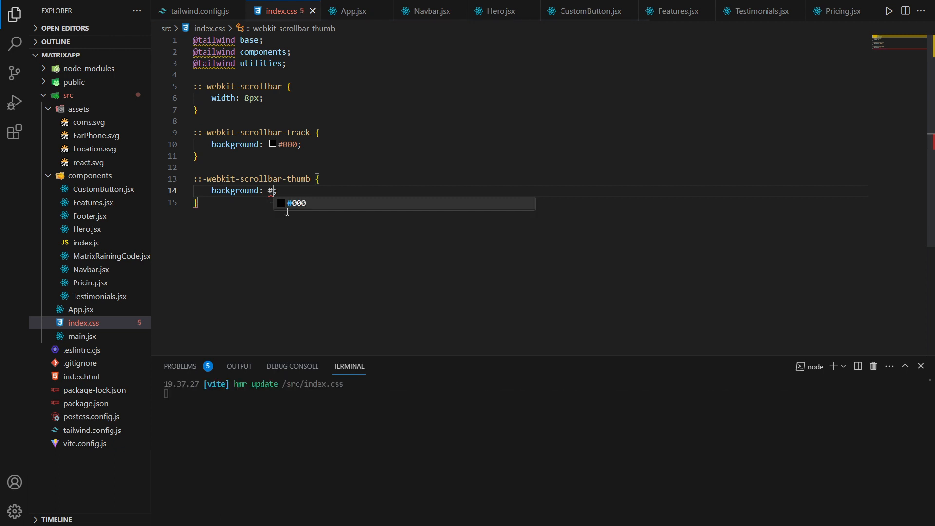
type("1d")
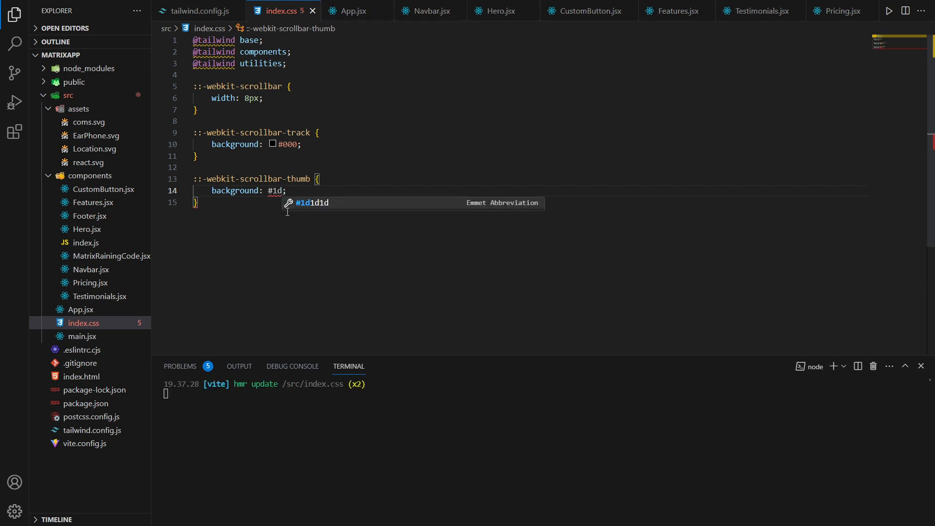
type("fda")
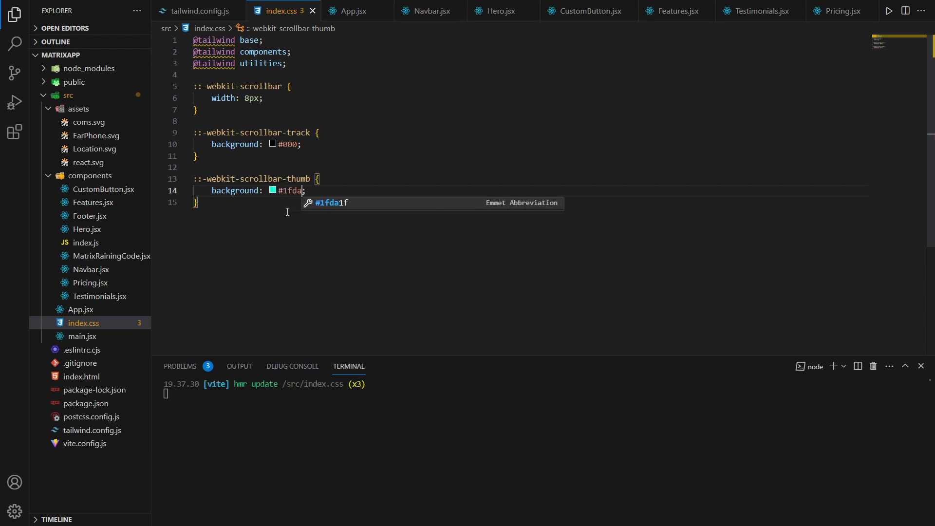
type("25")
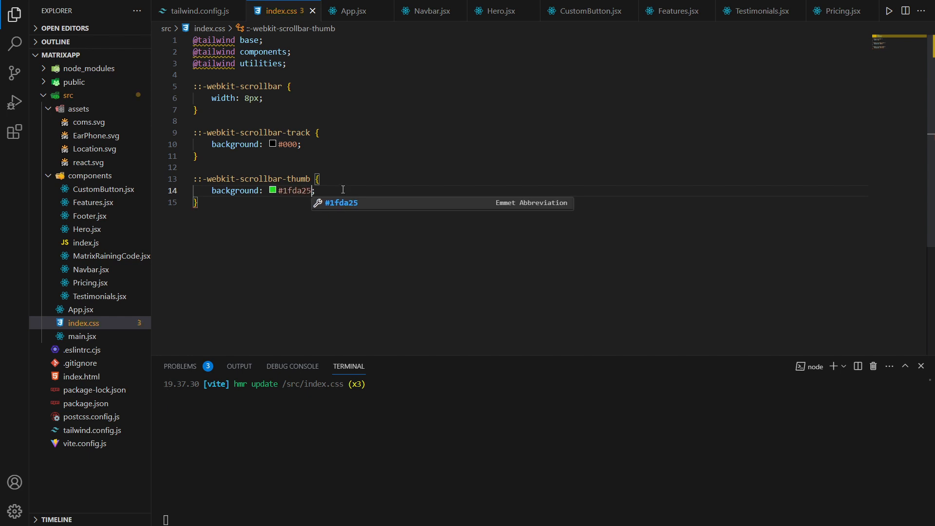
type(";")
type("border-radius: ;")
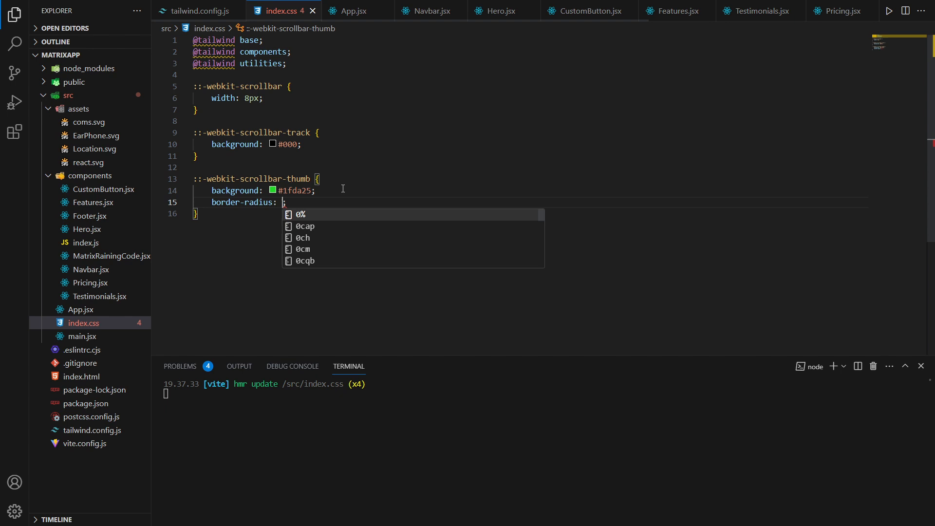
type("4px")
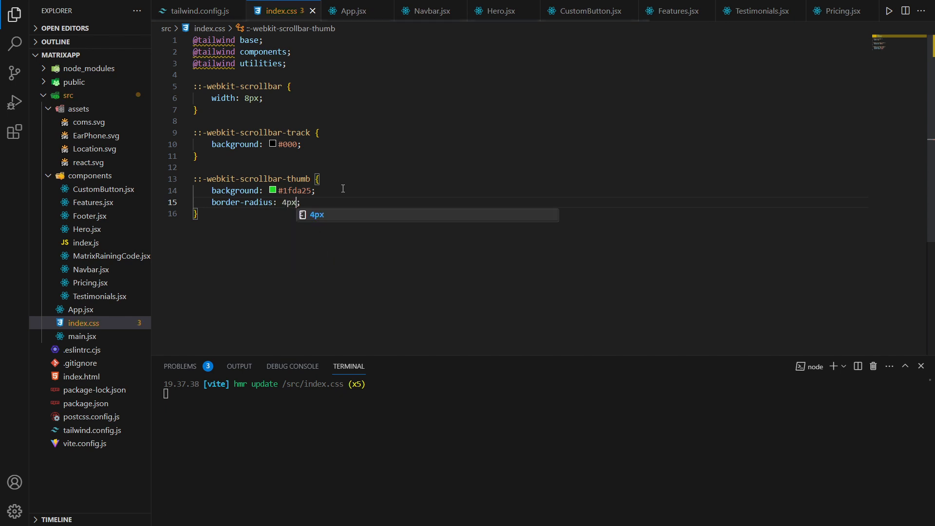
type("::-webkit")
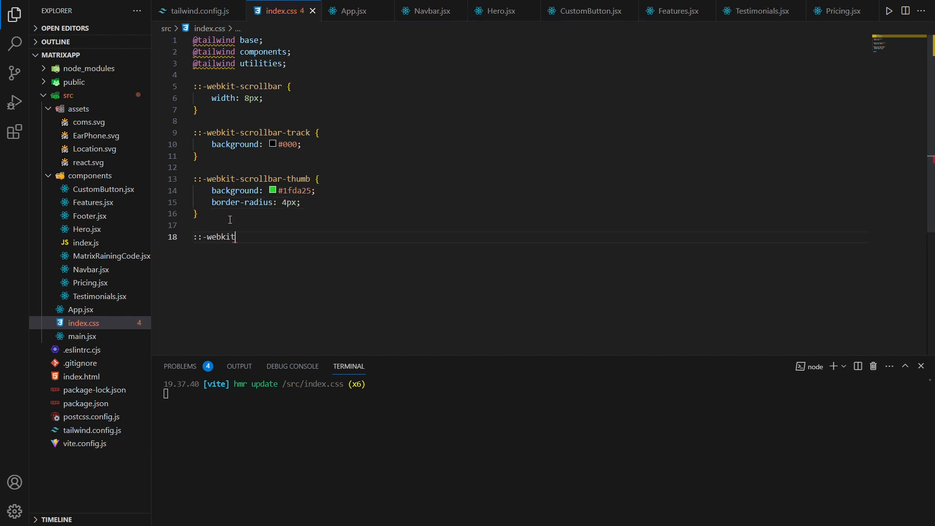
type("-scrollbar-")
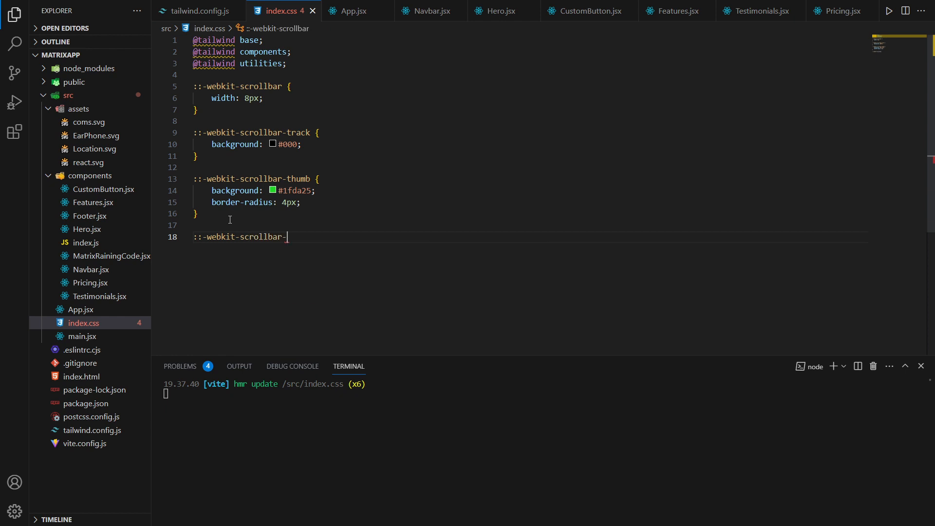
type("thumb-")
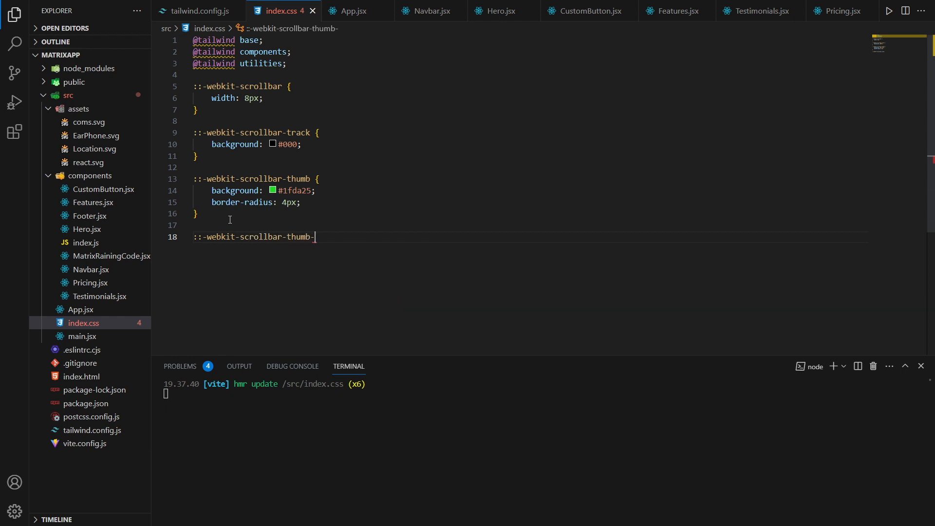
type(":hover {")
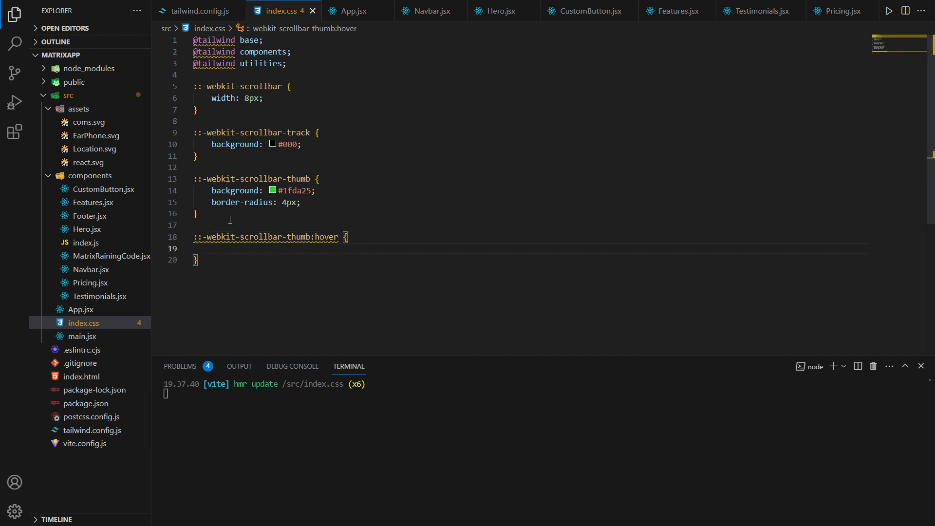
type("bak")
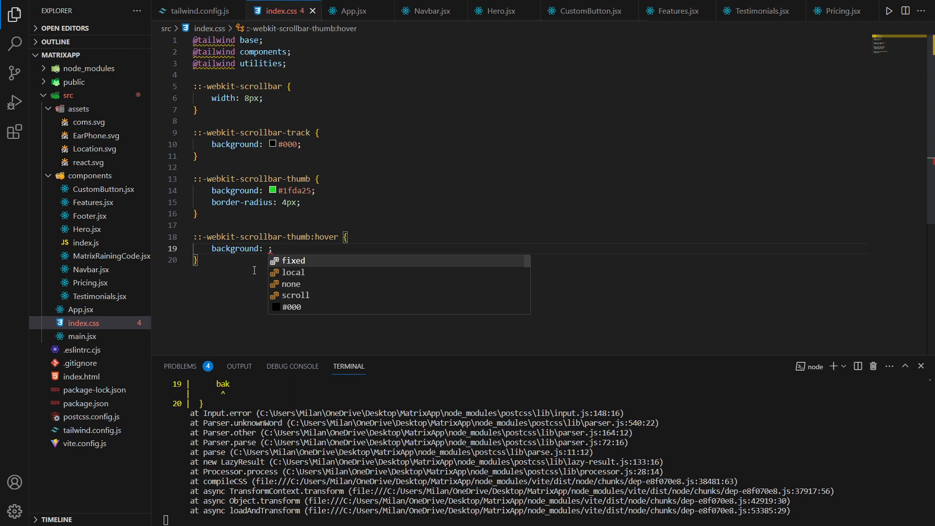
type("#2a")
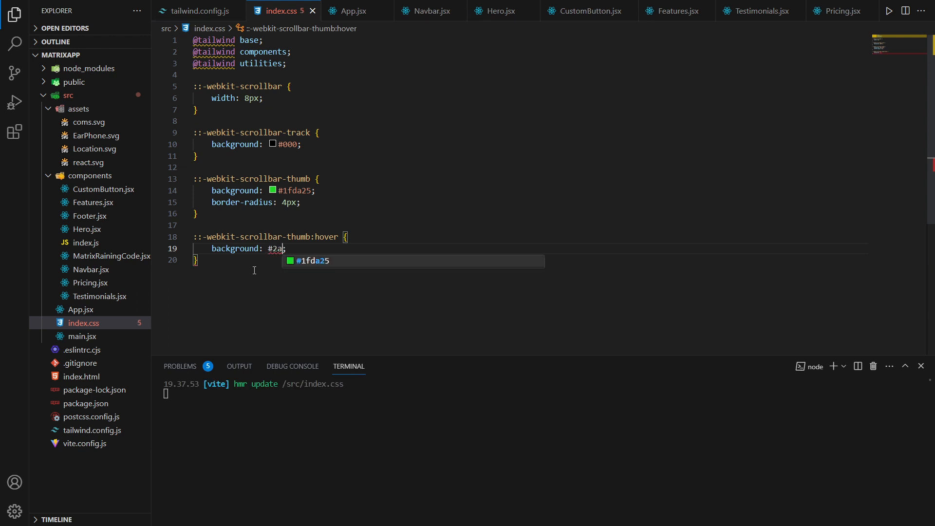
type("c23")
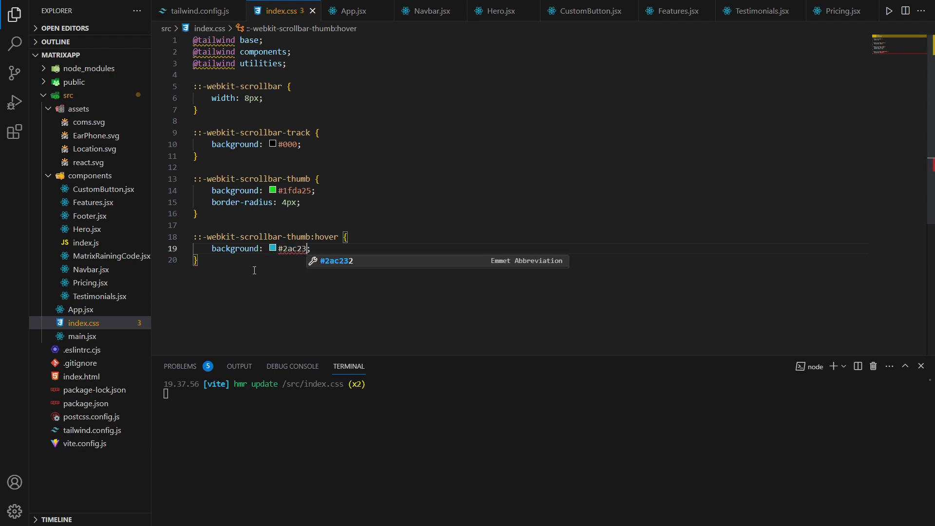
type("1")
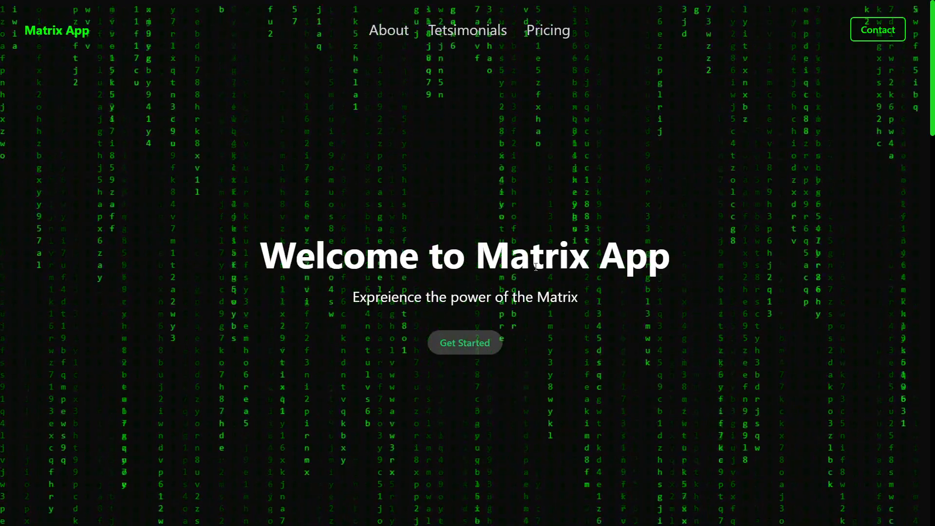
scroll("down", 3)
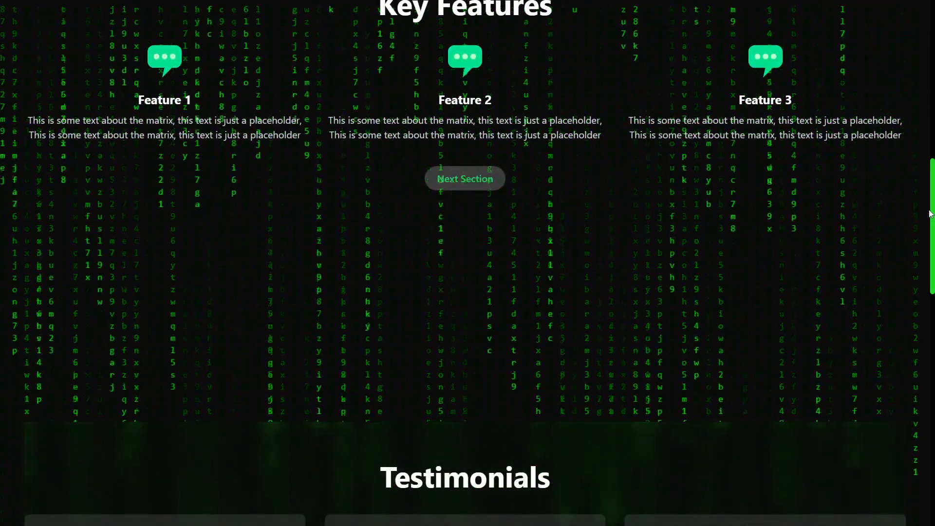
scroll("down", 3)
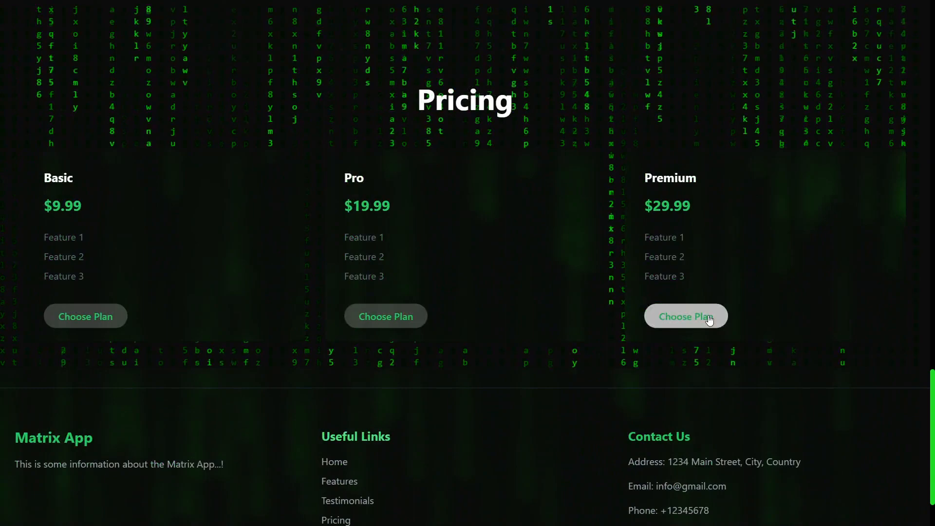